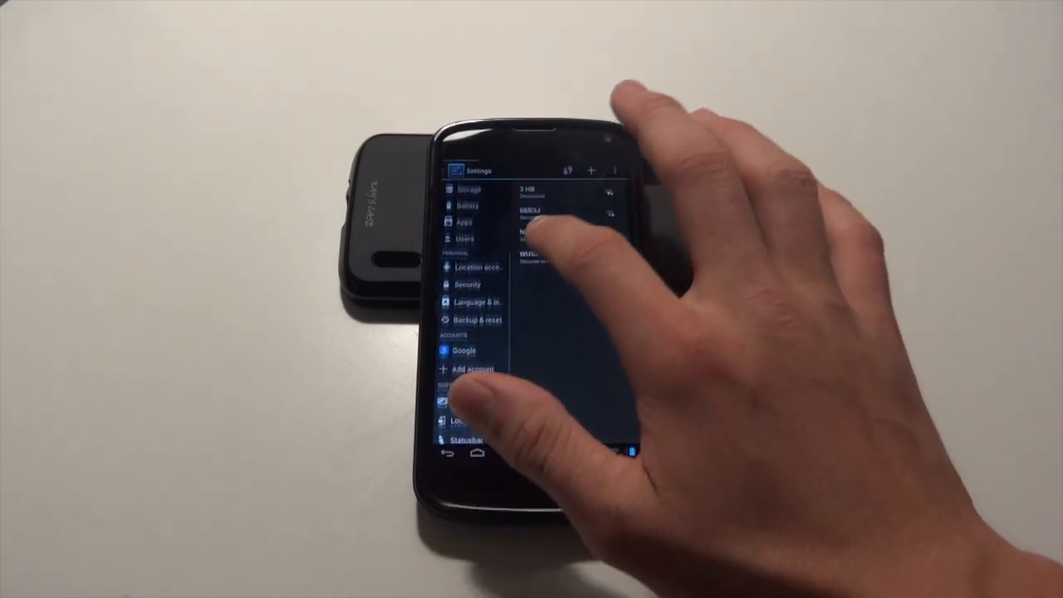
# Scroll the sidebar to Customization and show the Lock screen options.
pyautogui.scroll(-3)
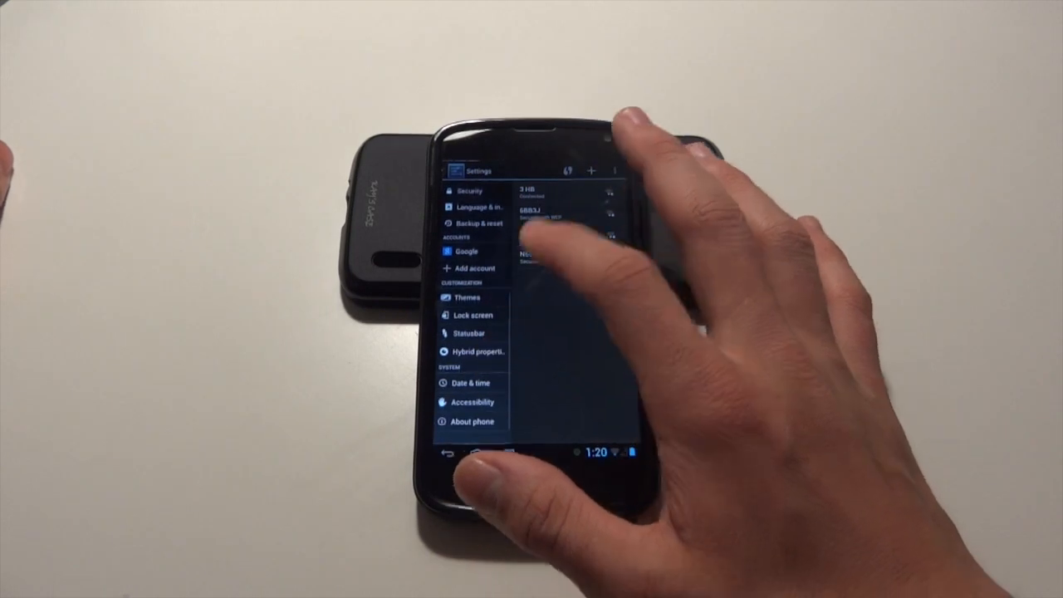
pyautogui.click(468, 297)
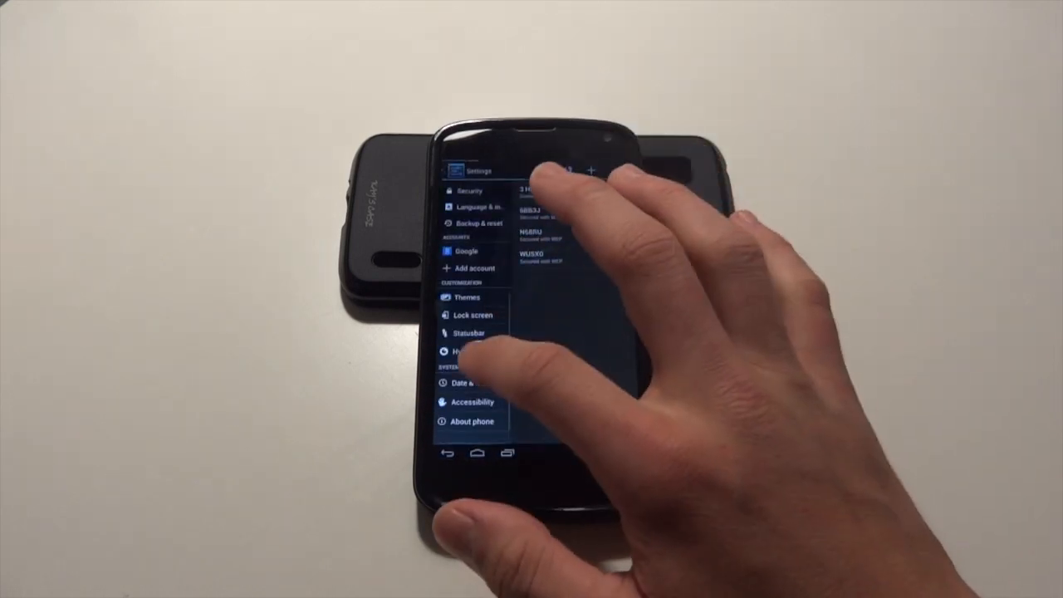
pyautogui.click(472, 315)
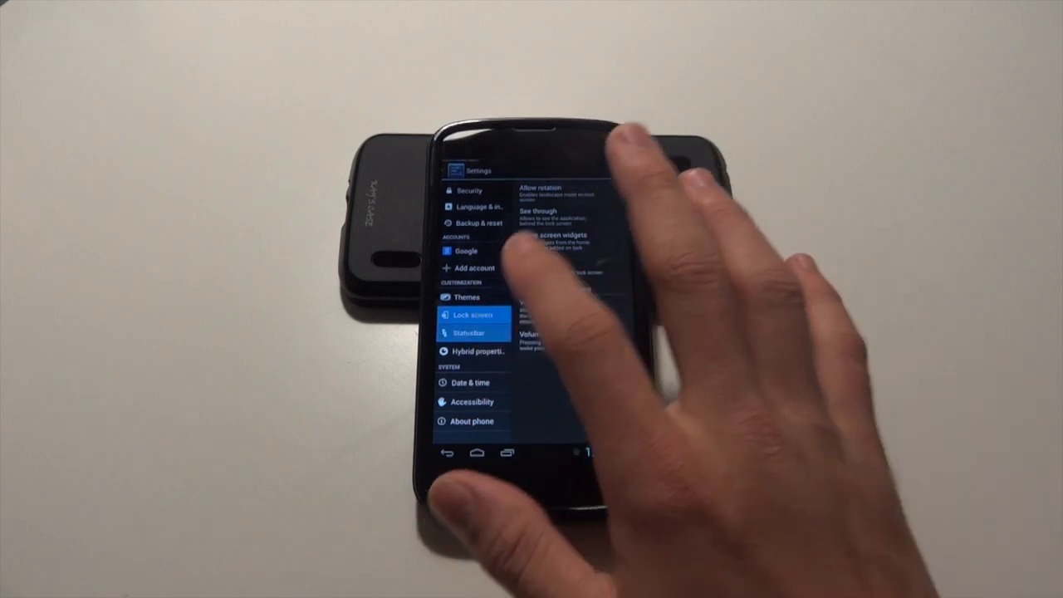
# Show the Statusbar options: clock, AM/PM style, notification count and quick settings.
pyautogui.click(472, 332)
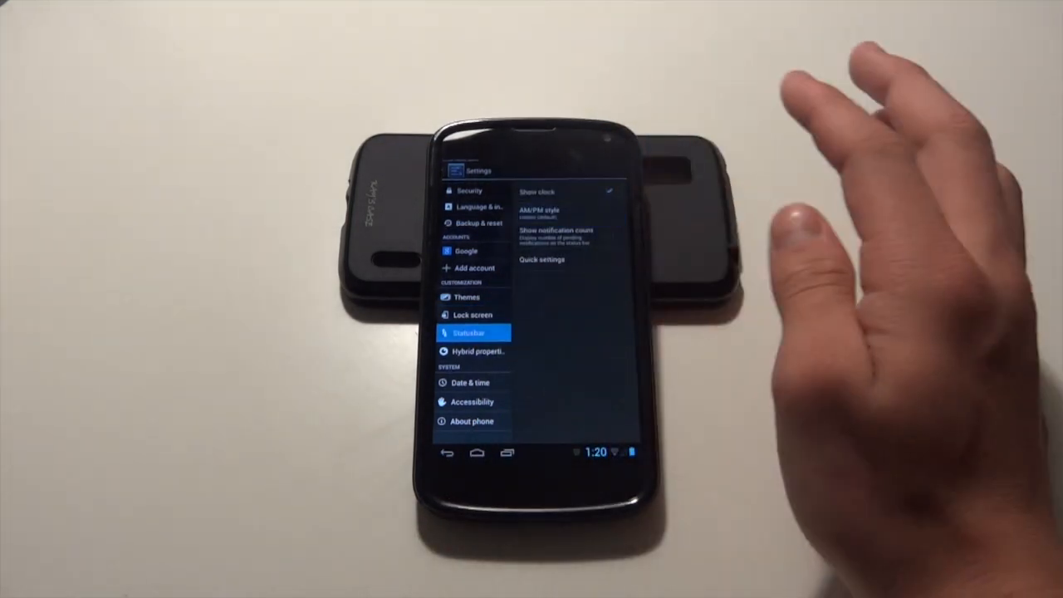
pyautogui.click(538, 213)
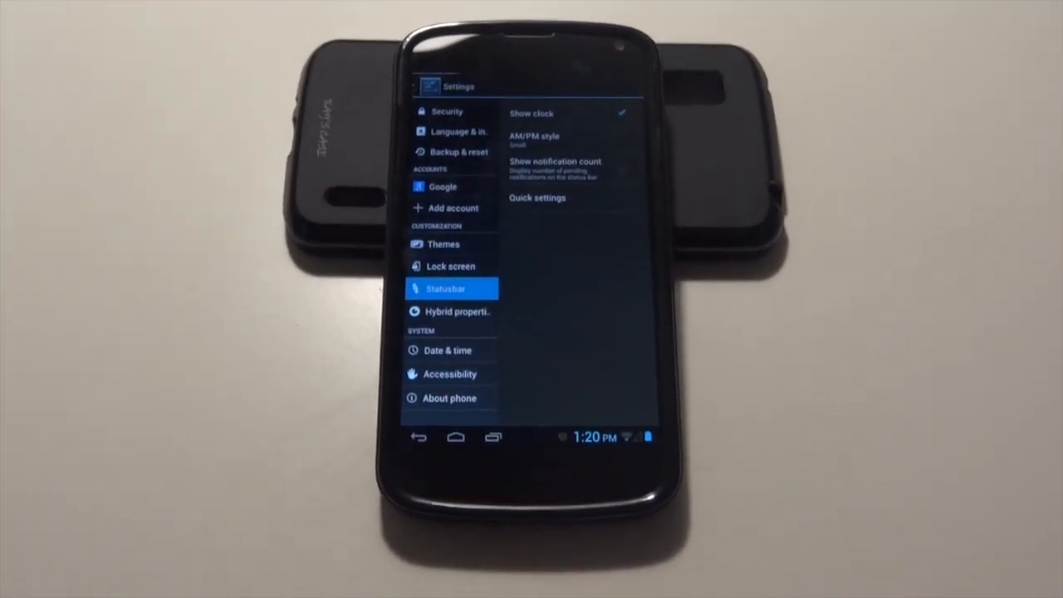
pyautogui.click(555, 166)
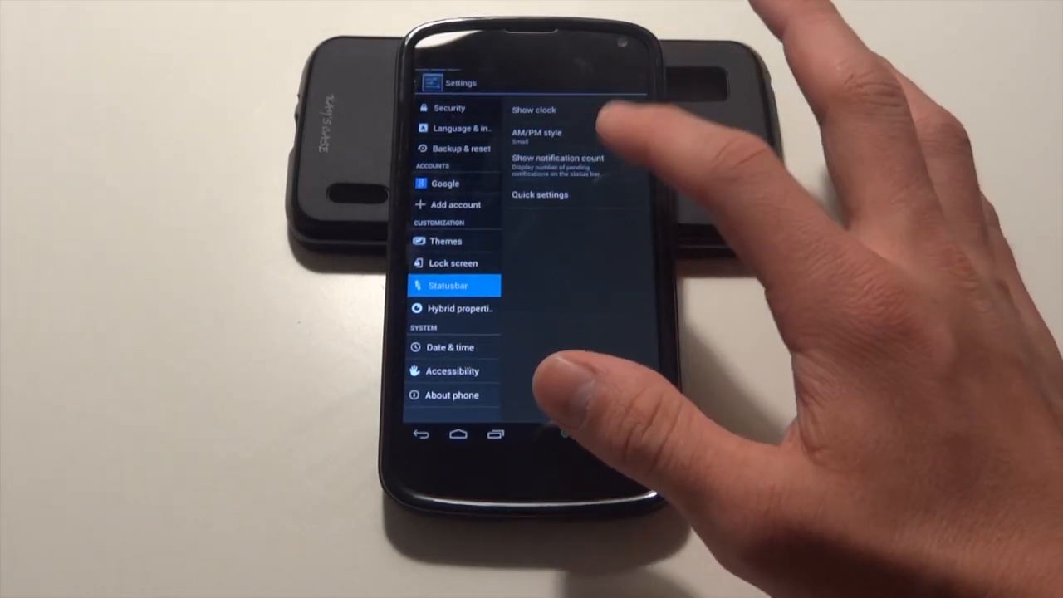
# Enable the Location, NFC and Screen rotation tiles and check them in the pulled-down panel.
pyautogui.click(537, 194)
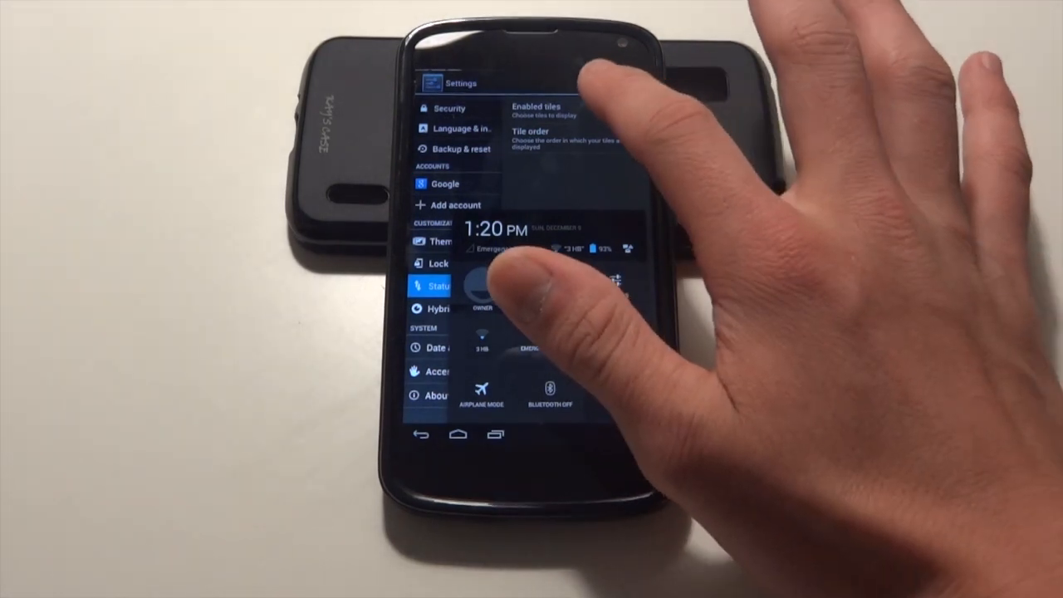
pyautogui.click(535, 108)
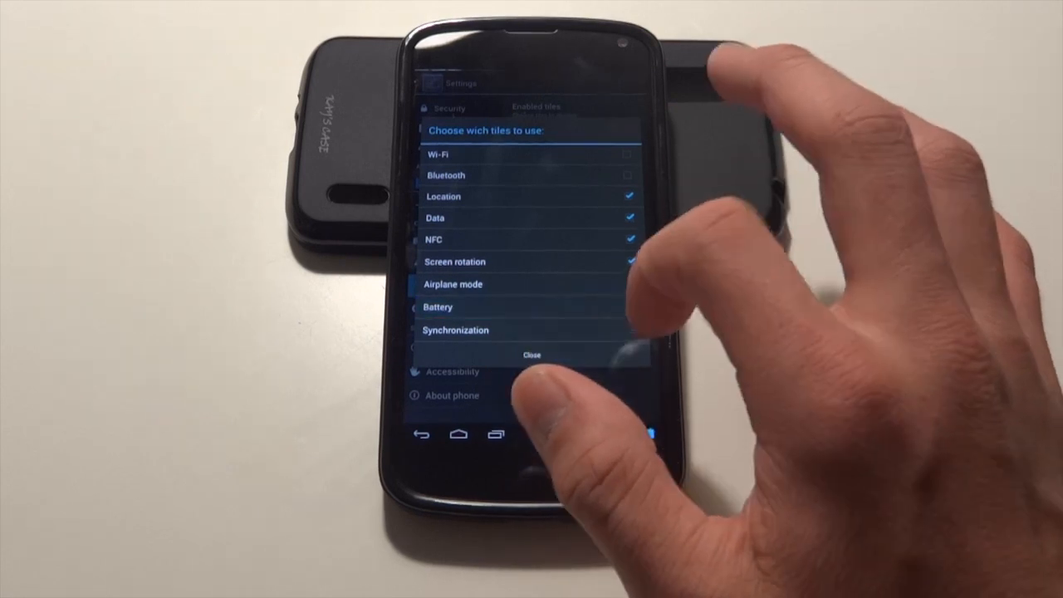
pyautogui.click(531, 355)
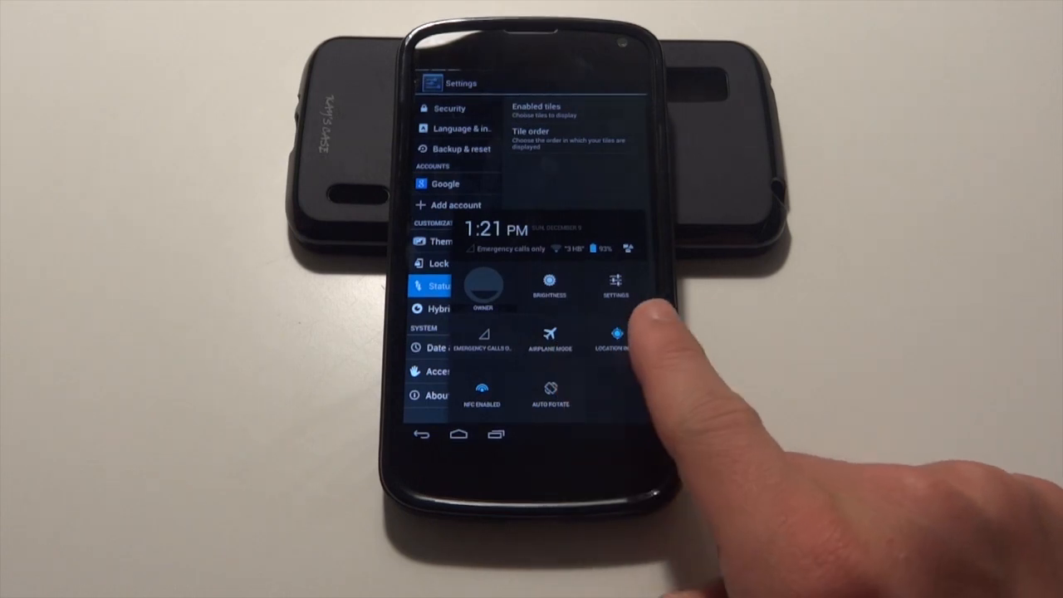
pyautogui.click(616, 335)
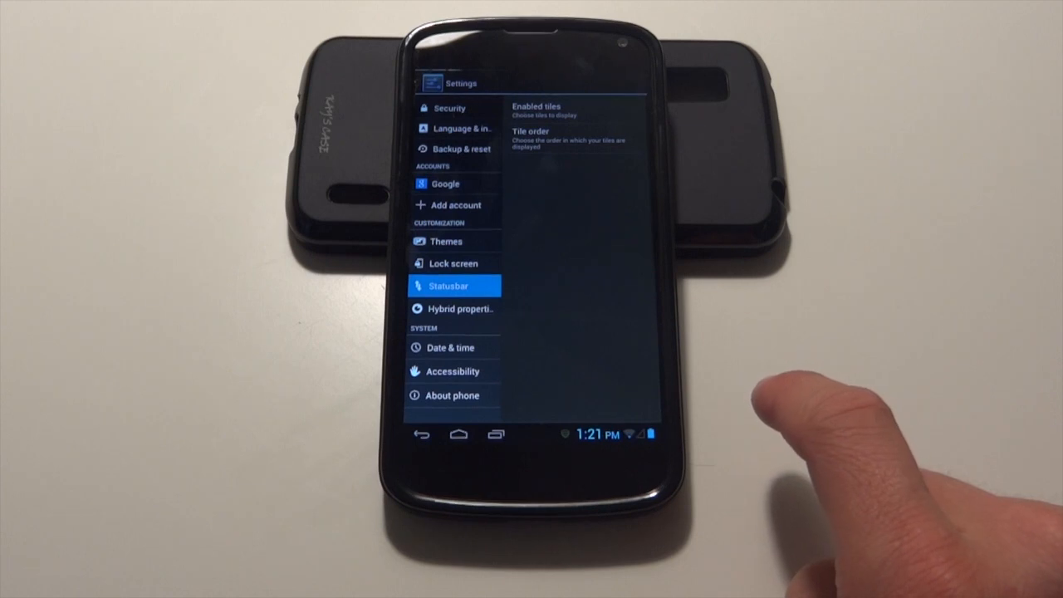
pyautogui.moveTo(797, 390)
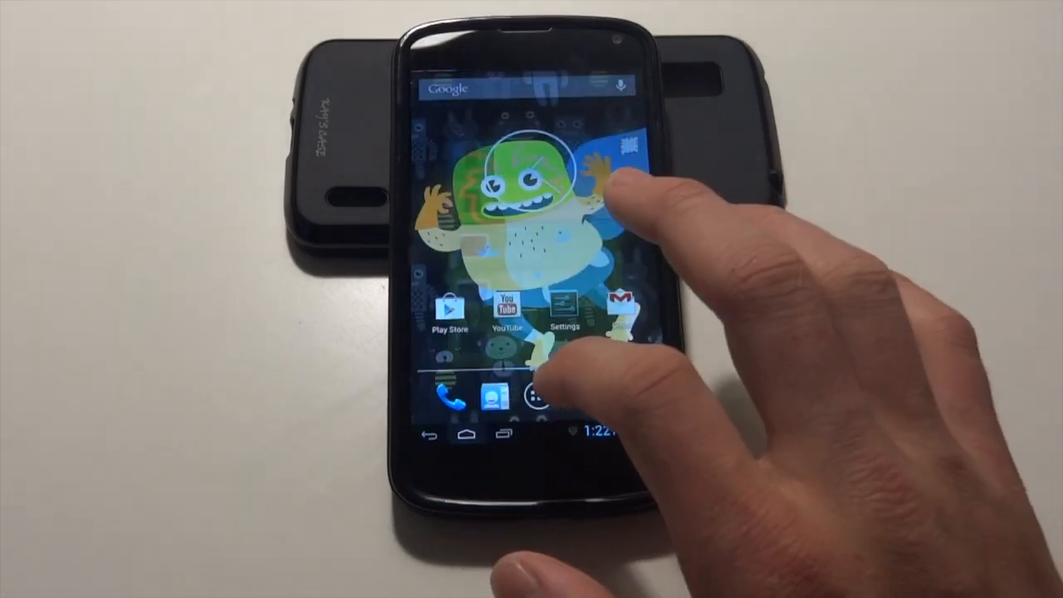
pyautogui.click(564, 307)
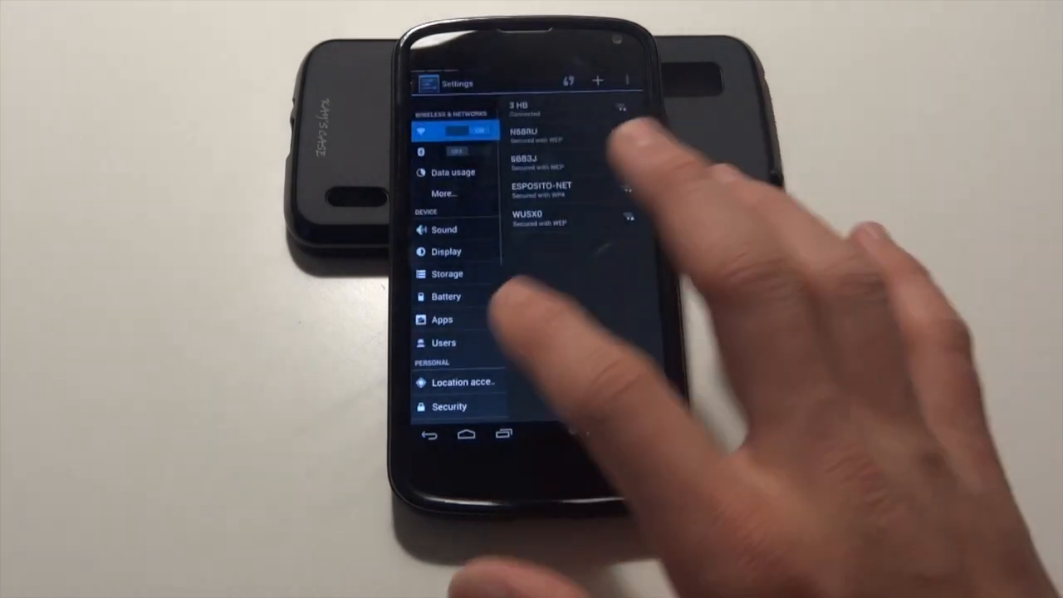
pyautogui.scroll(-3)
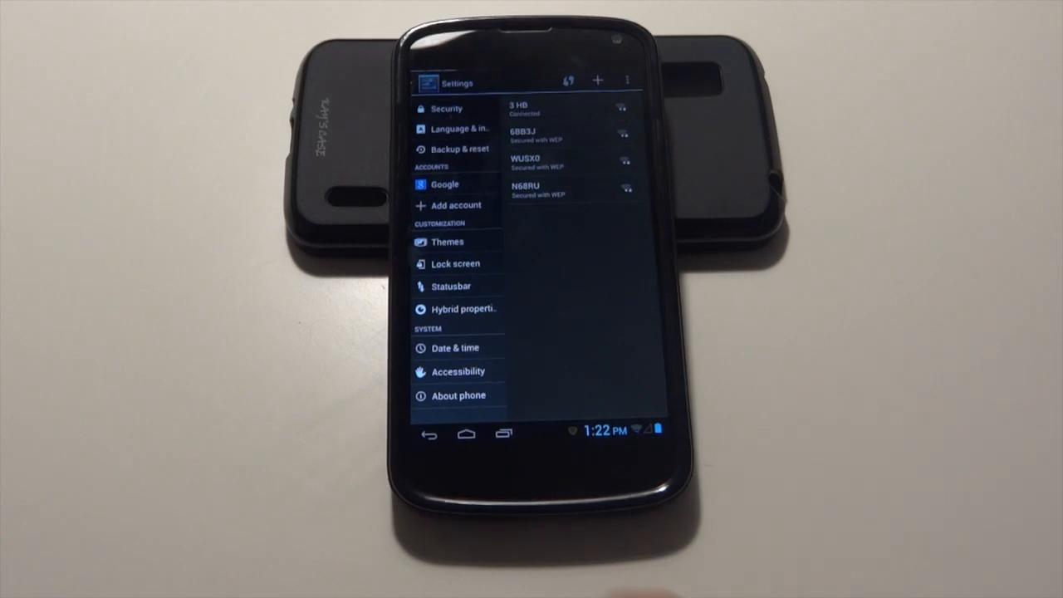
pyautogui.click(465, 433)
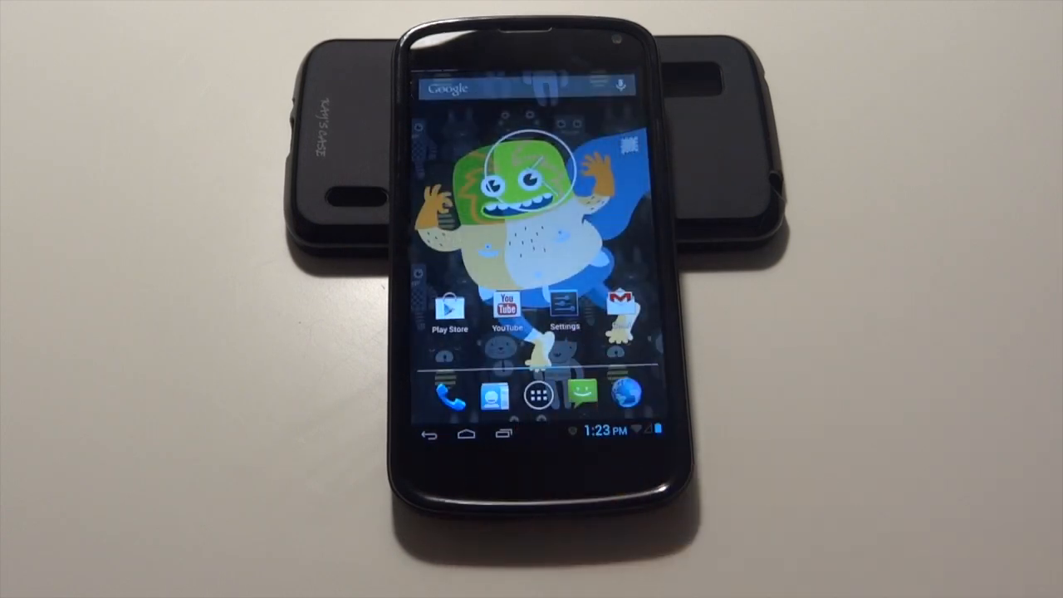